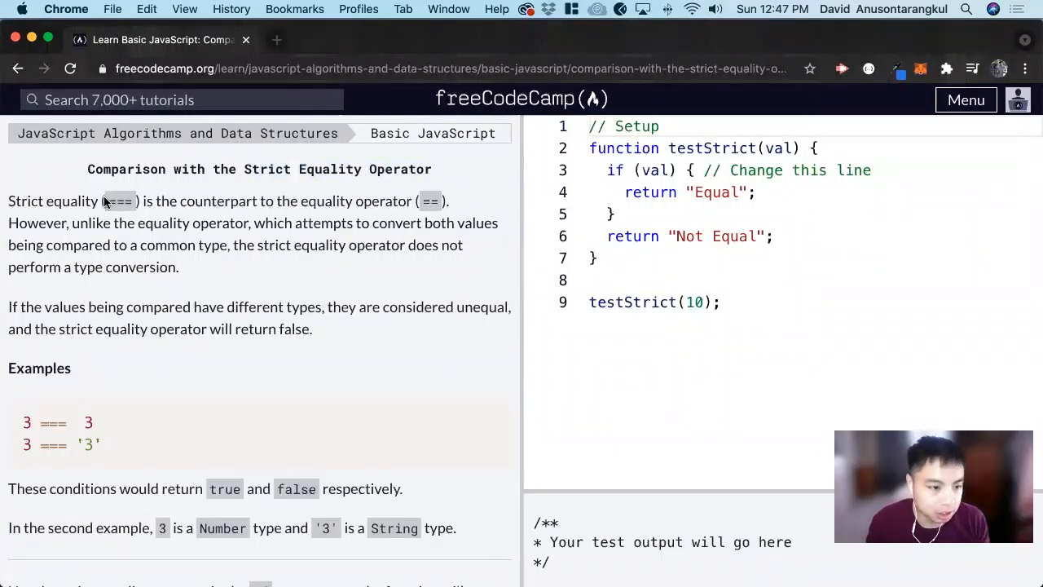
Highlight the strict equality operator and scroll down to the testStrict task instructions
double_click(120, 202)
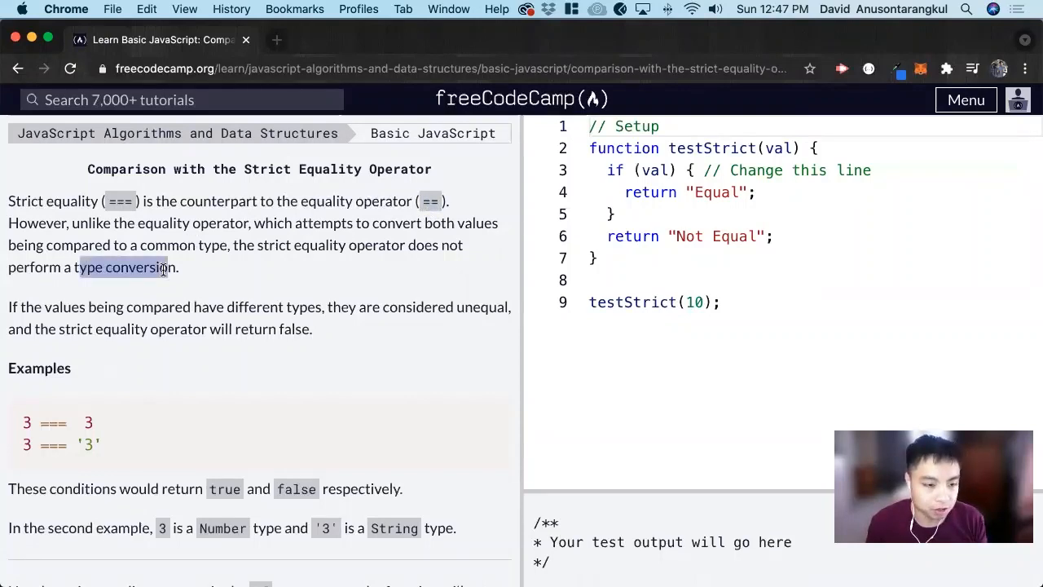
mouse_move(202, 239)
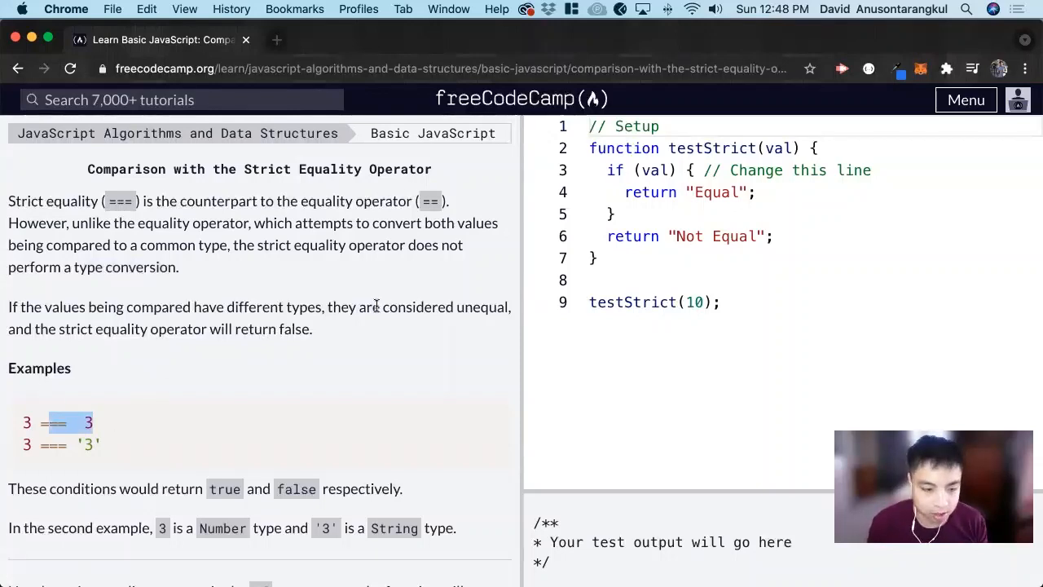
mouse_move(335, 369)
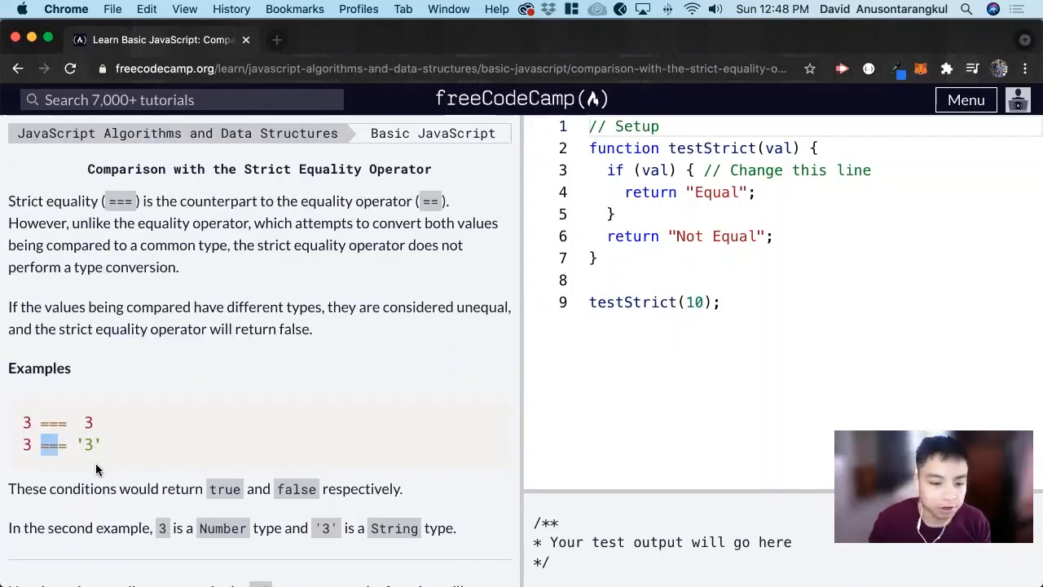
scroll(down, 3)
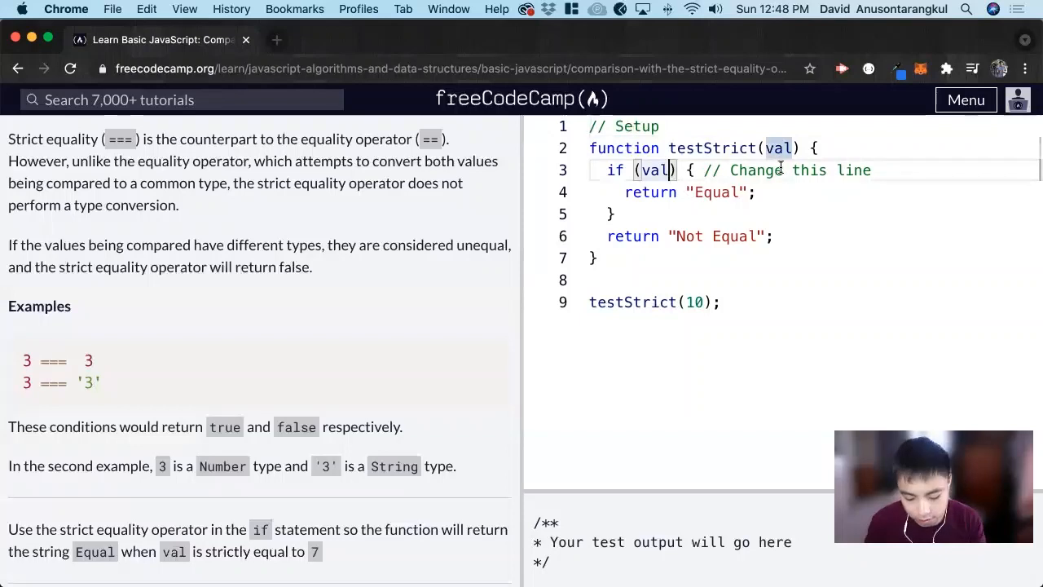
Complete line 3's if condition as val === 7
text(===)
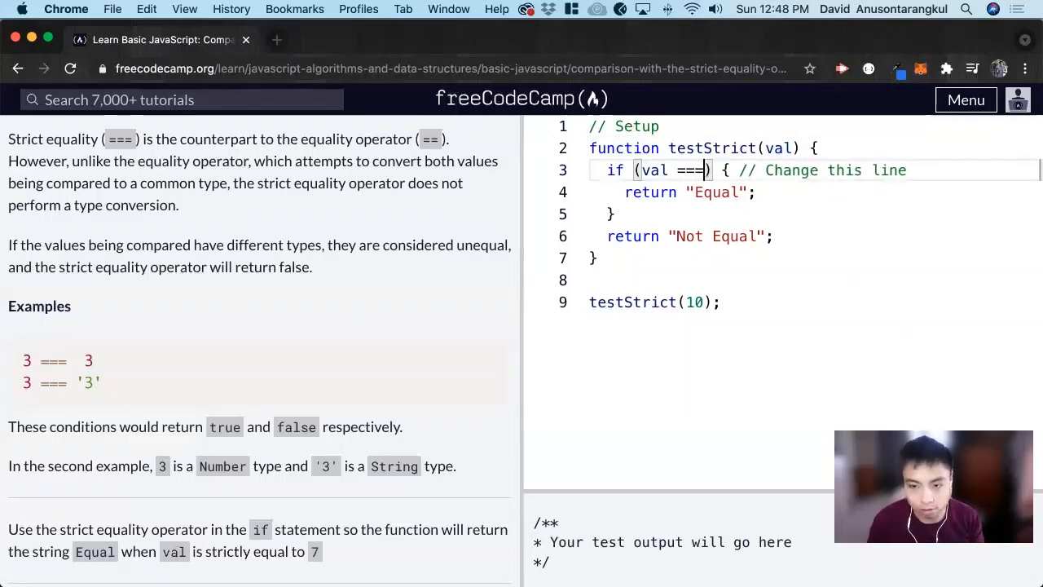
text(7)
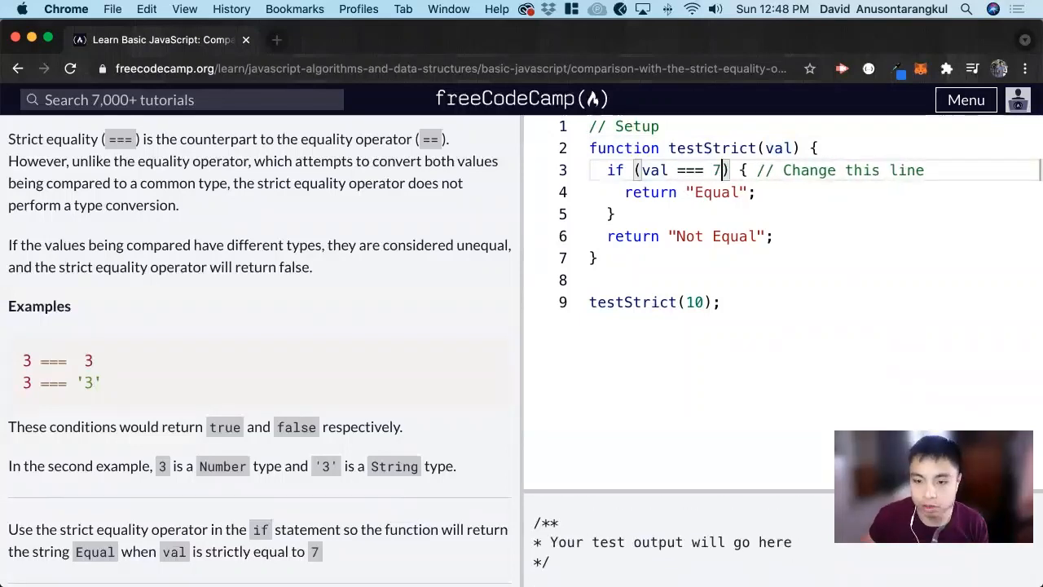
mouse_move(382, 412)
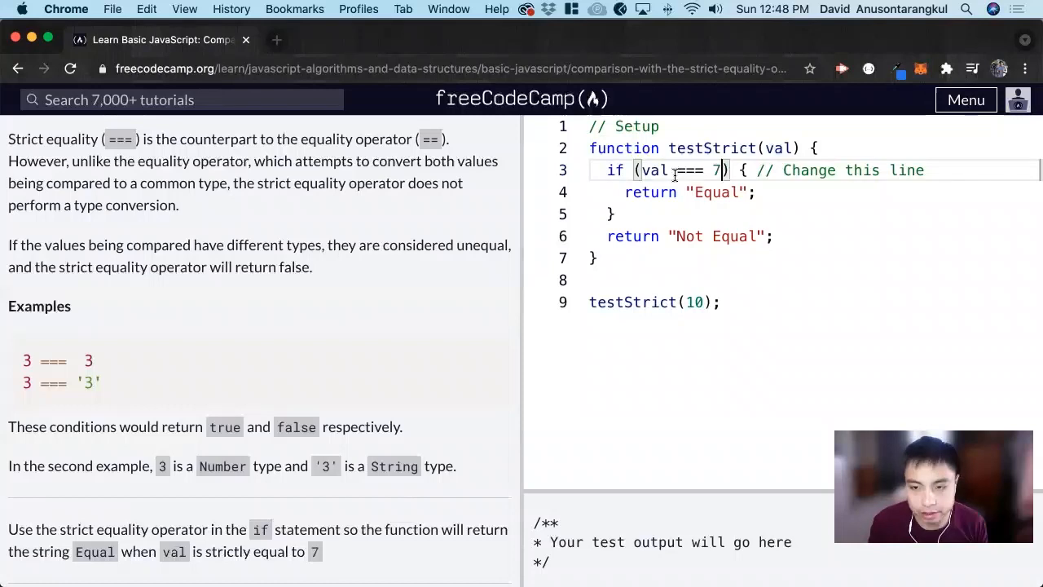
double_click(690, 169)
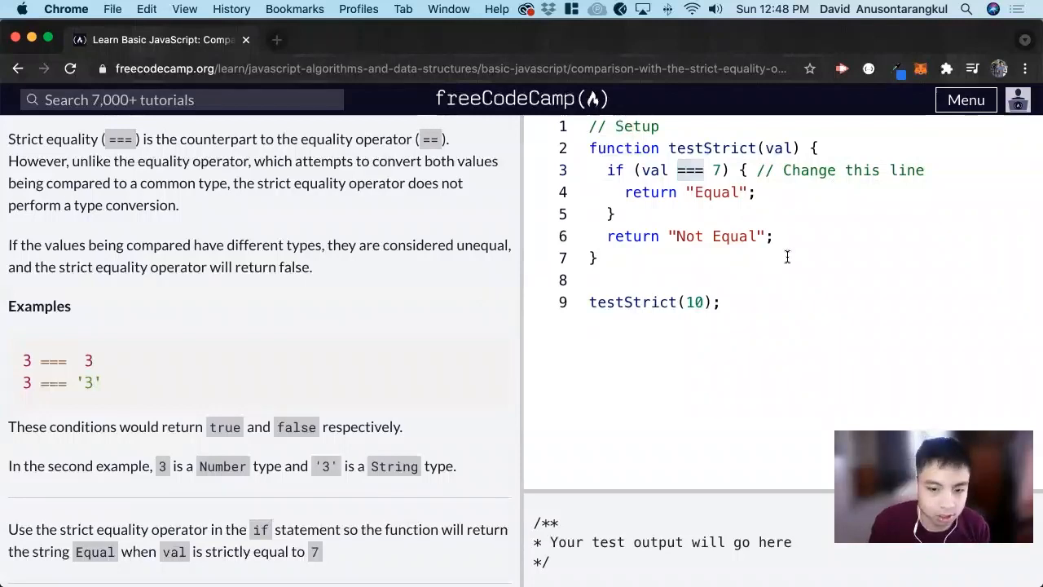
mouse_move(887, 350)
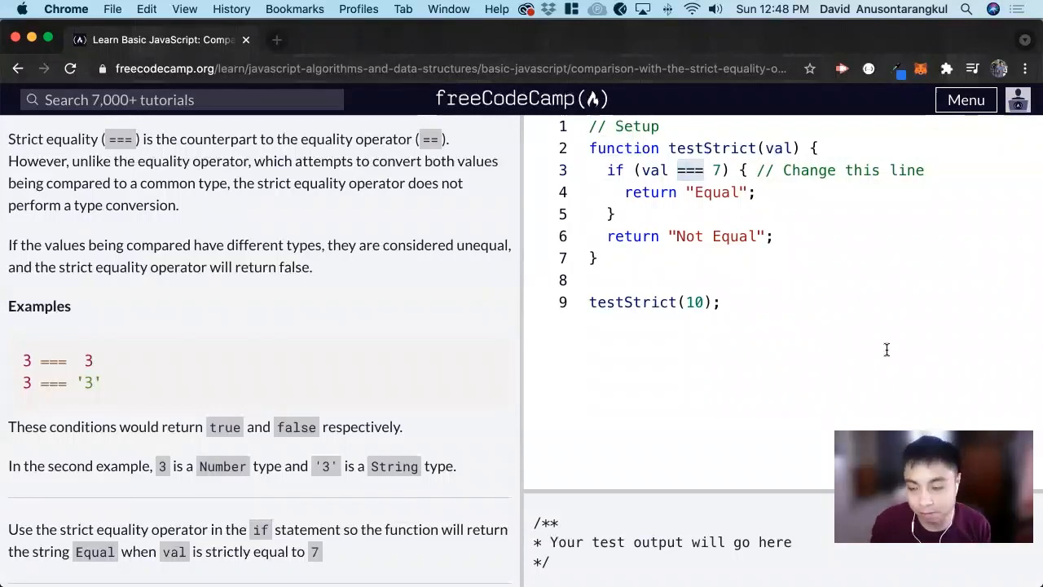